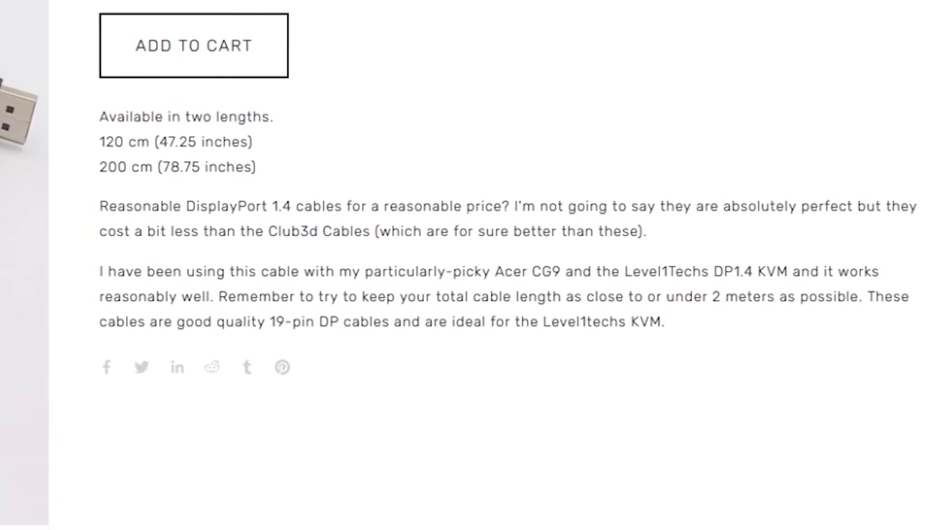
scroll(up, 3)
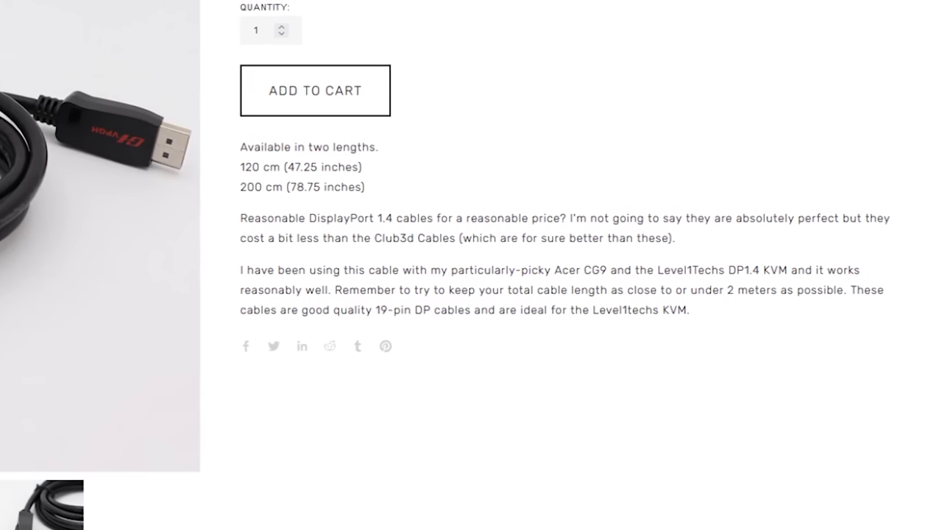